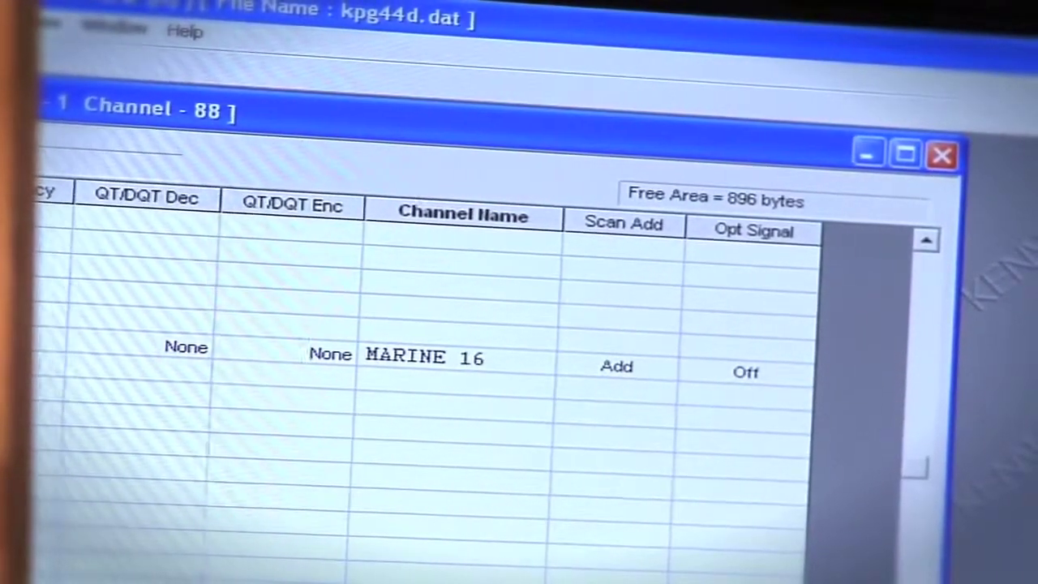
click(454, 358)
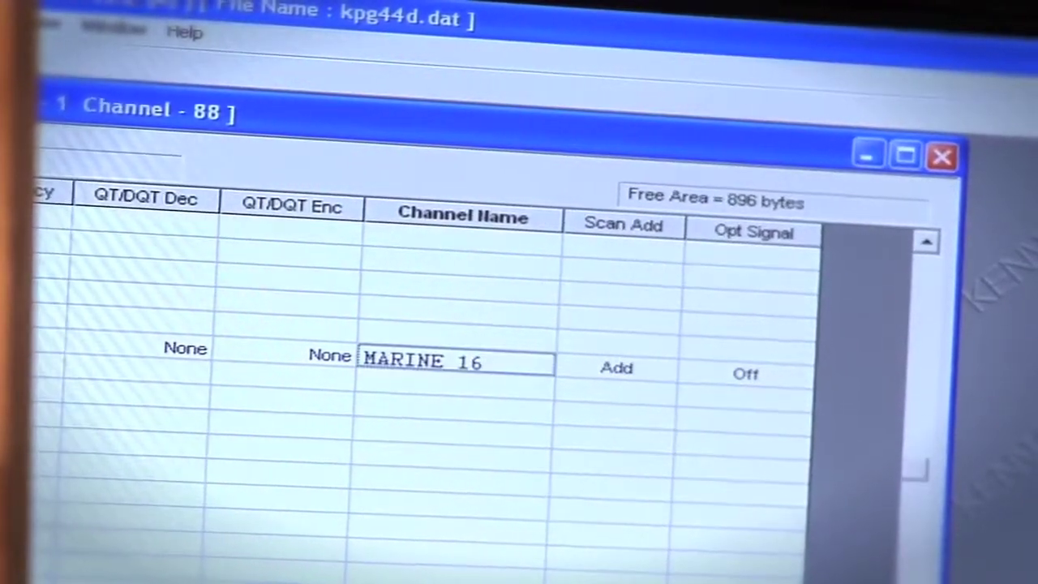